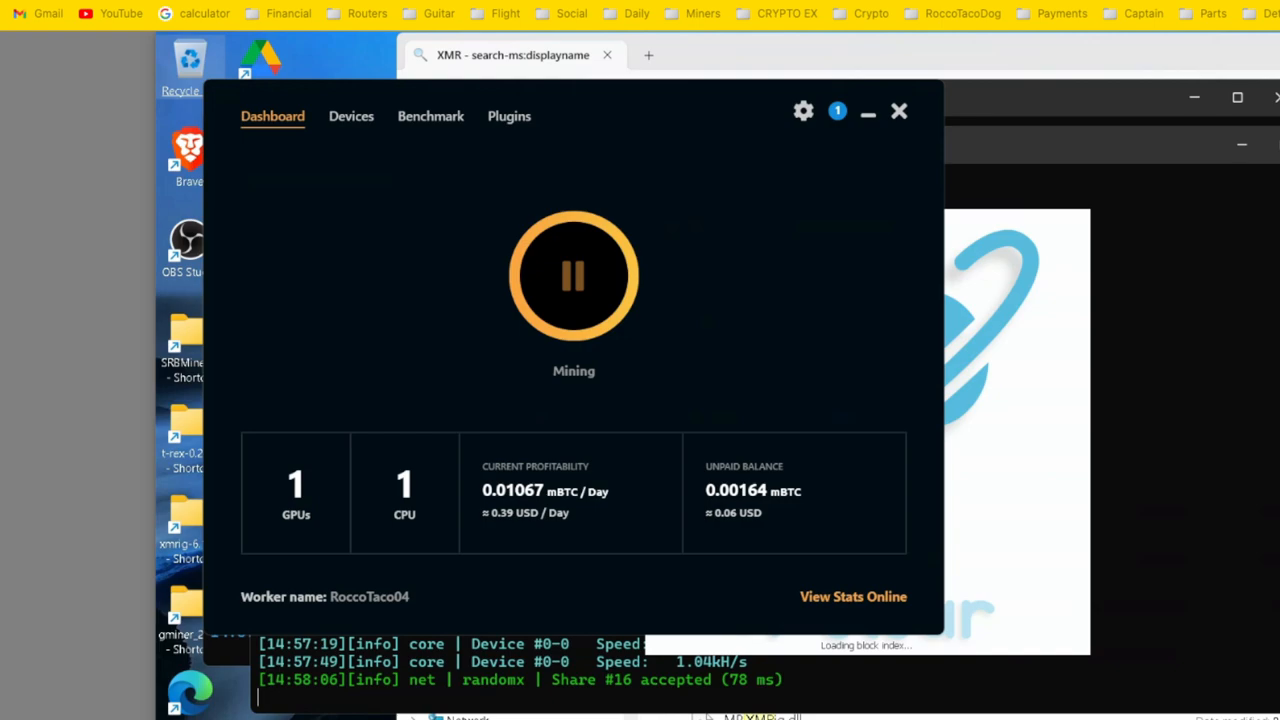
Step: Show the Devices list with the CPU and GTX 1660 Ti mining, with per-device profitability
{"action": "left_click", "coordinate": [351, 116]}
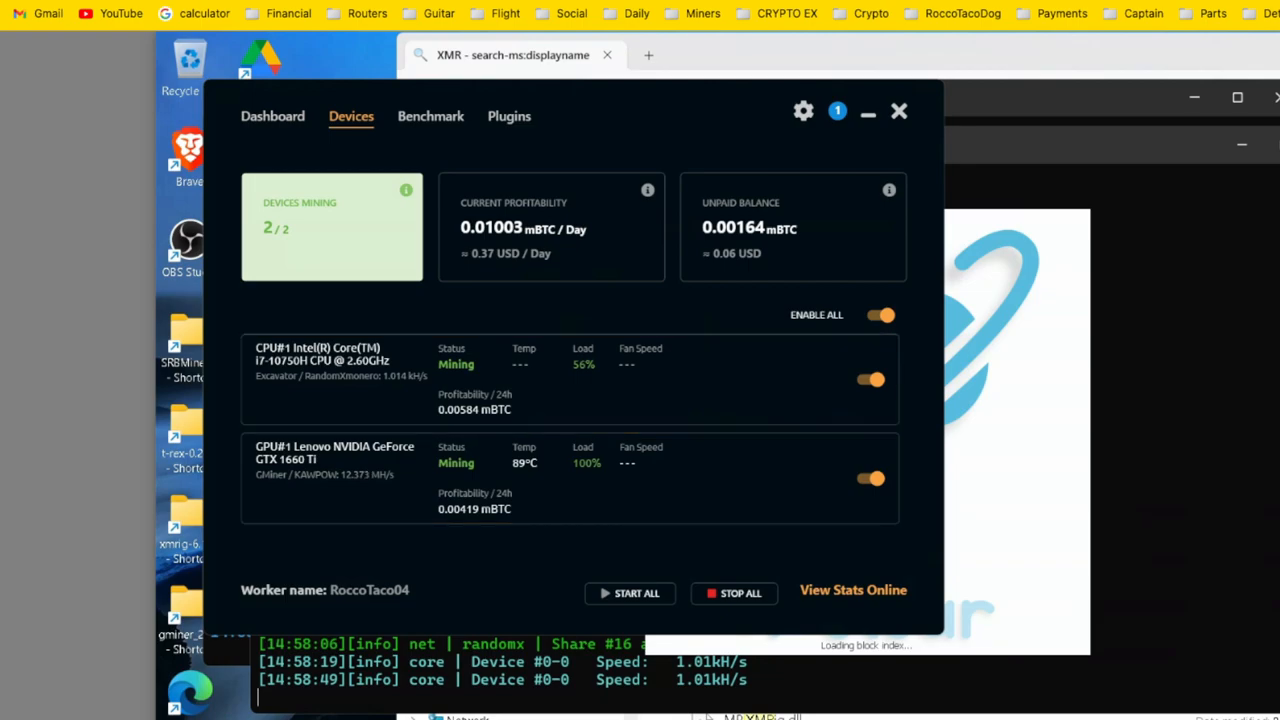
Step: View the benchmark results for the CPU algorithms
{"action": "left_click", "coordinate": [430, 116]}
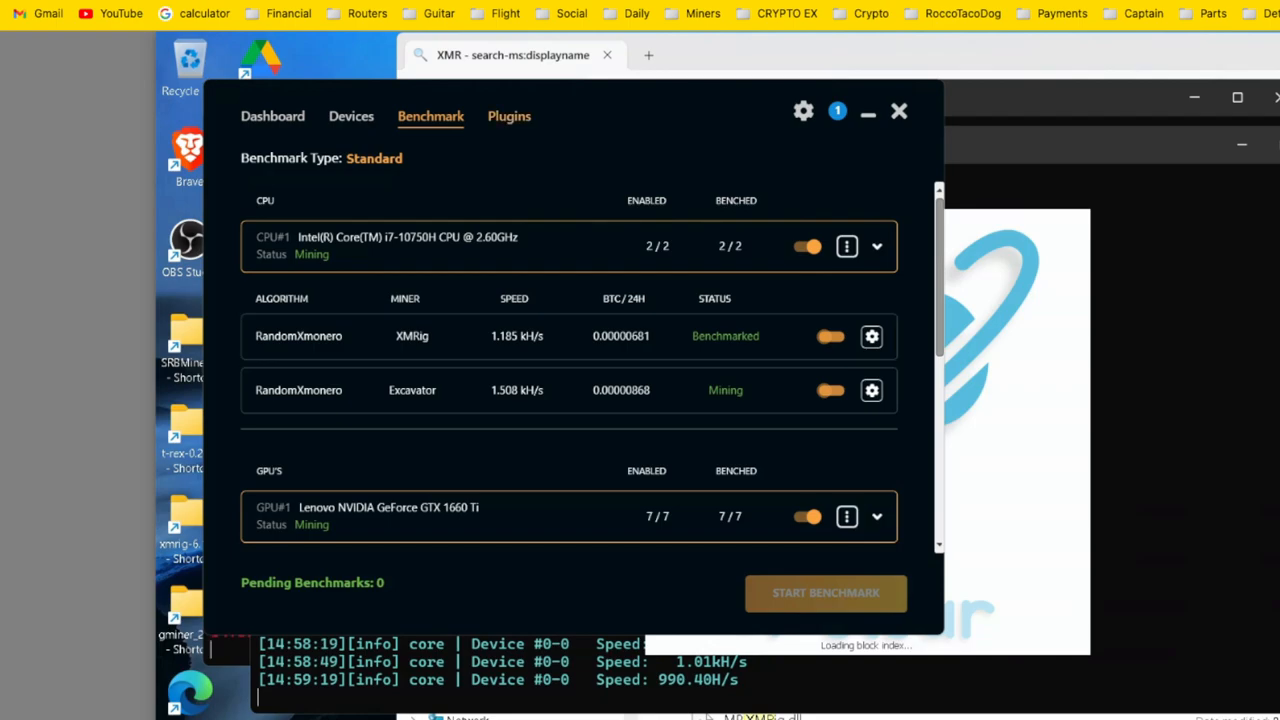
Step: Show the miner plugin list, with Excavator, GMiner and XMRig installed
{"action": "left_click", "coordinate": [509, 116]}
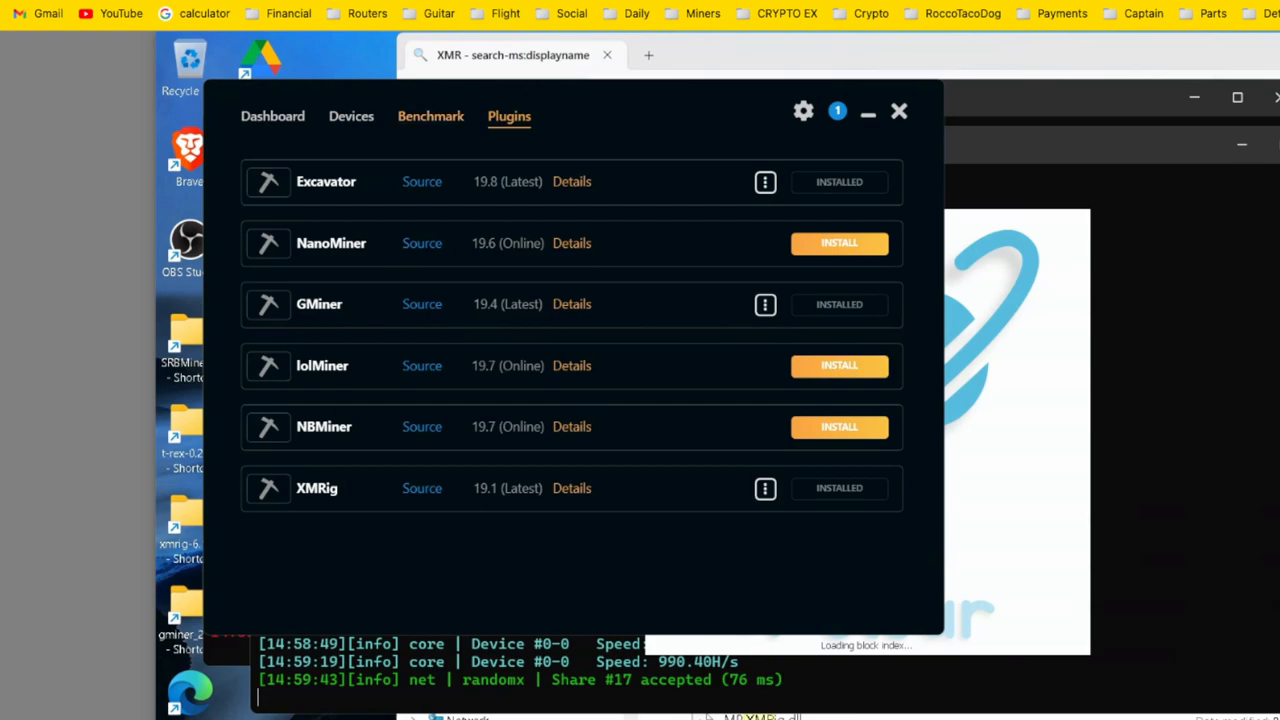
Step: Scroll through the GPU's GMiner benchmark results, then return to the Dashboard
{"action": "left_click", "coordinate": [430, 116]}
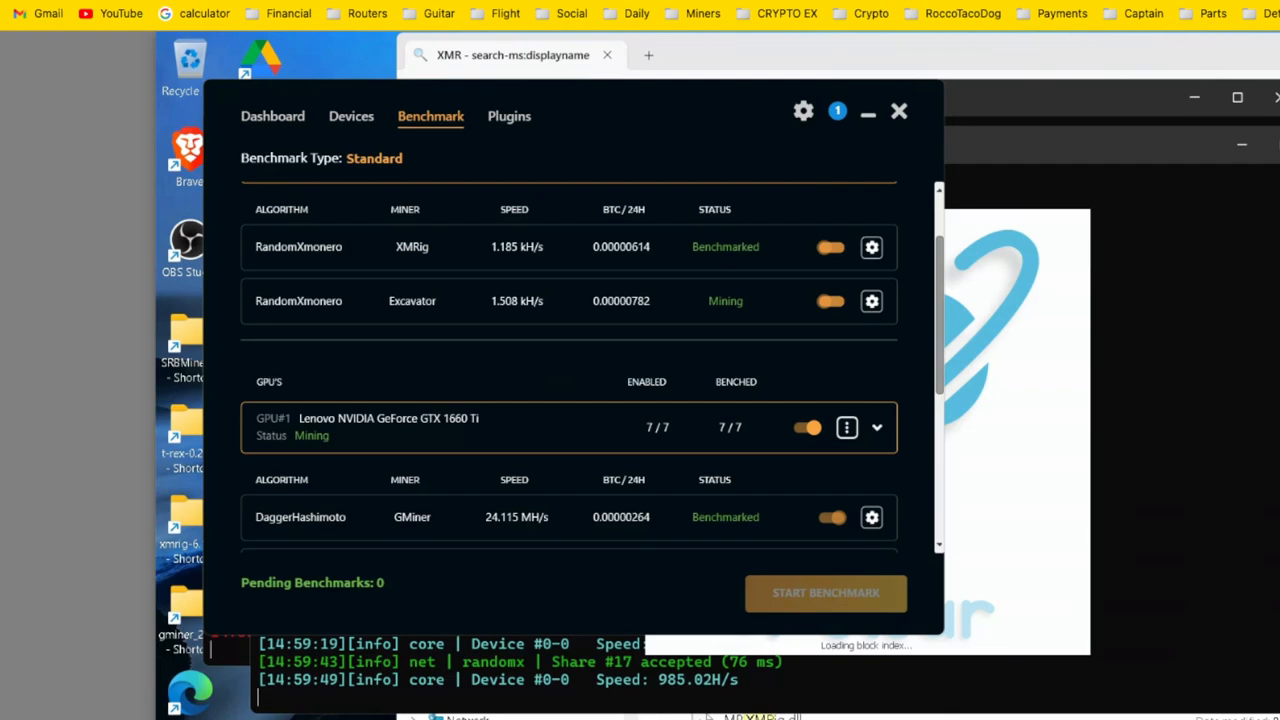
{"action": "scroll", "scroll_direction": "down", "scroll_amount": 3}
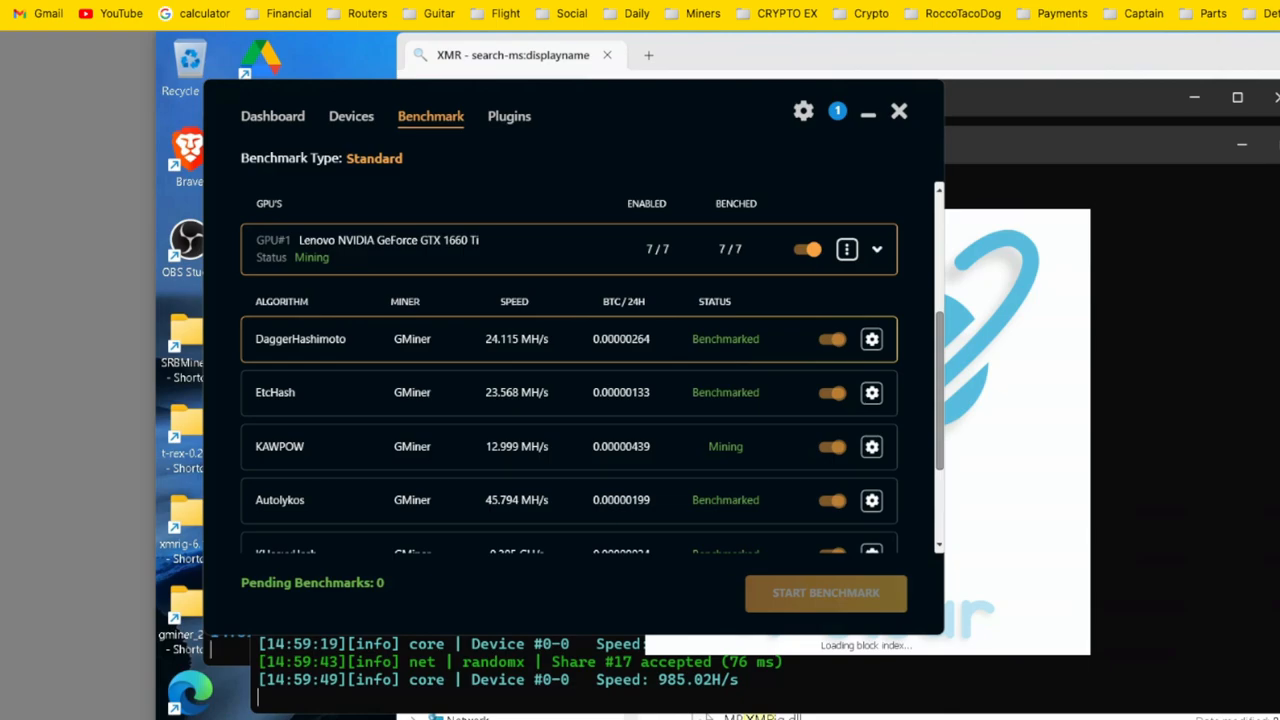
{"action": "scroll", "scroll_direction": "down", "scroll_amount": 3}
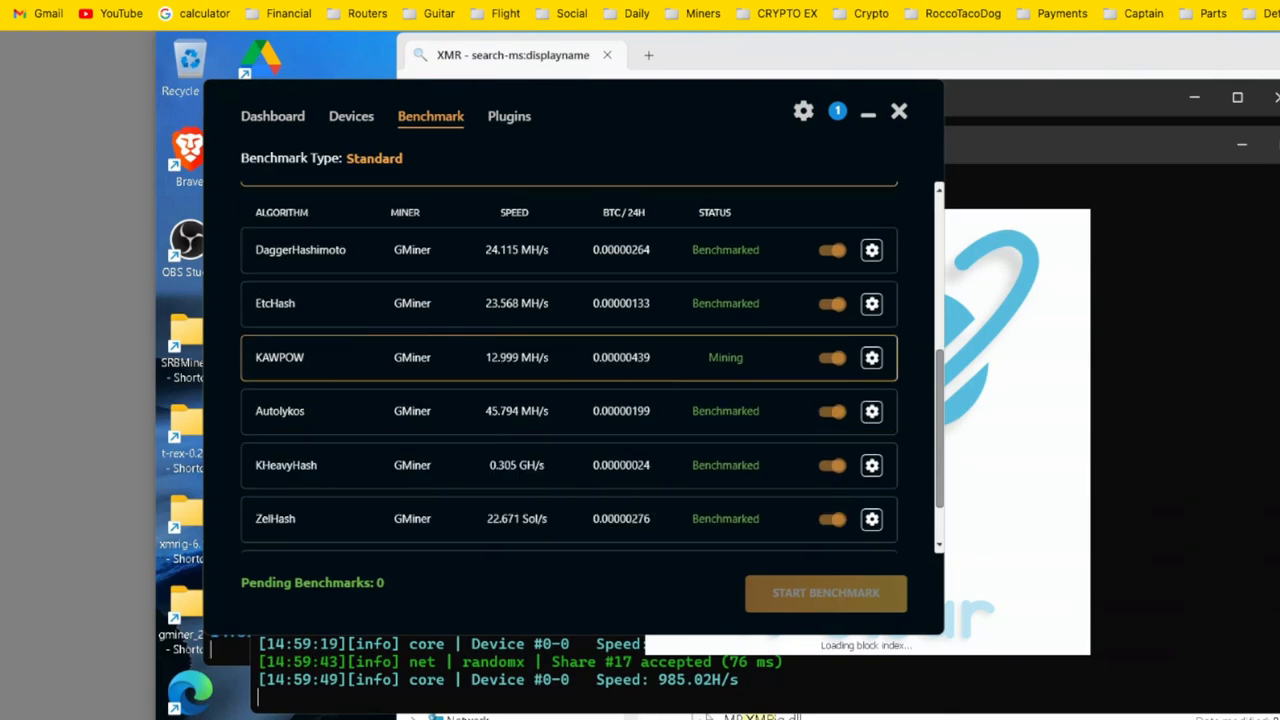
{"action": "scroll", "scroll_direction": "down", "scroll_amount": 3}
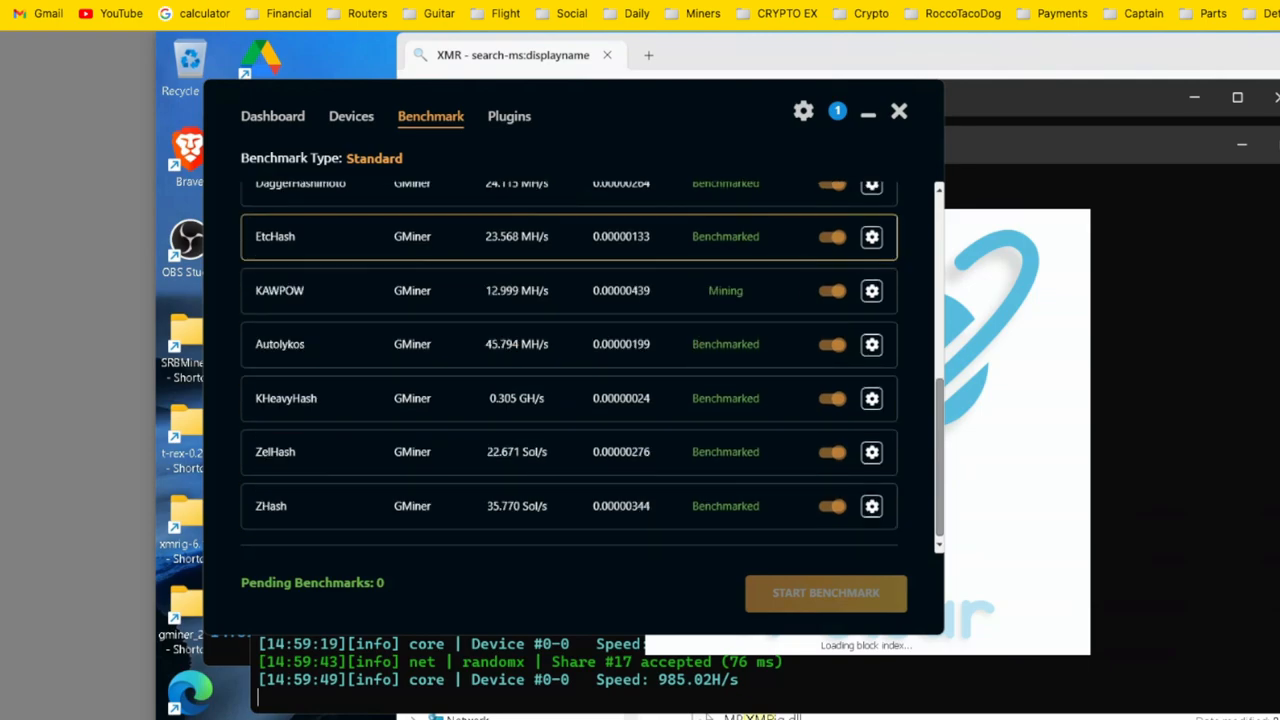
{"action": "left_click", "coordinate": [272, 116]}
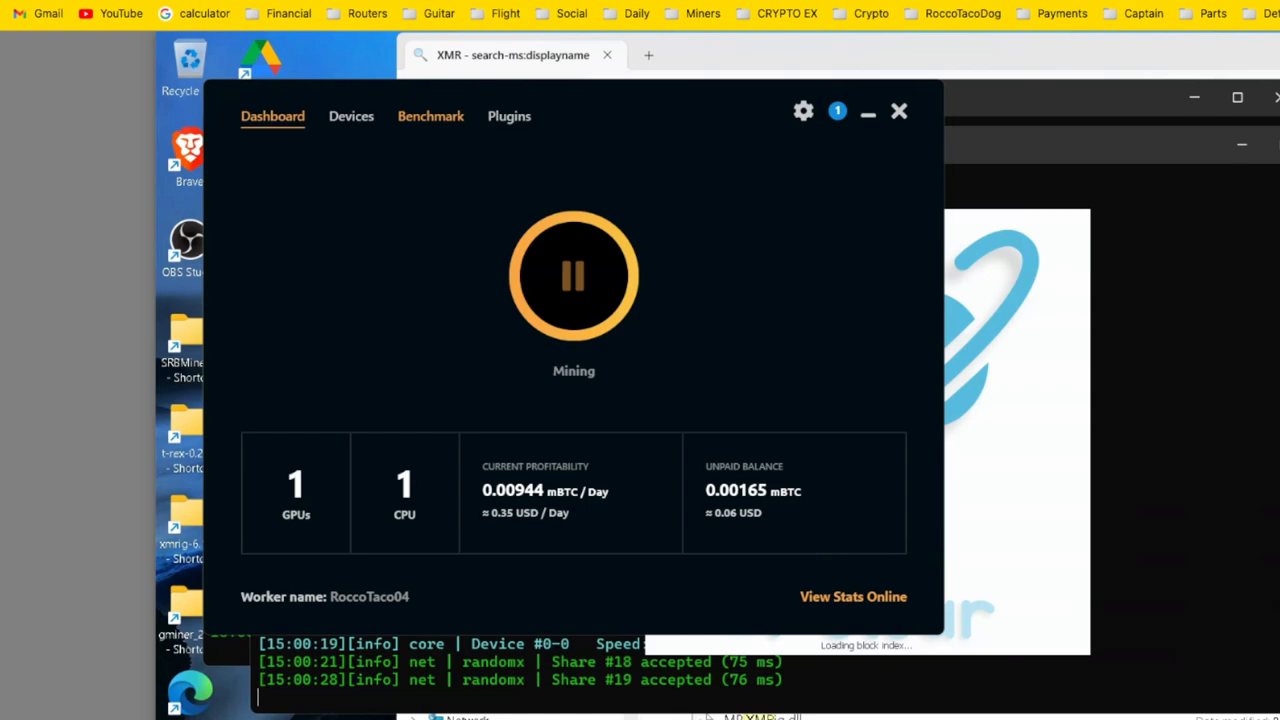
{"action": "left_click", "coordinate": [430, 115]}
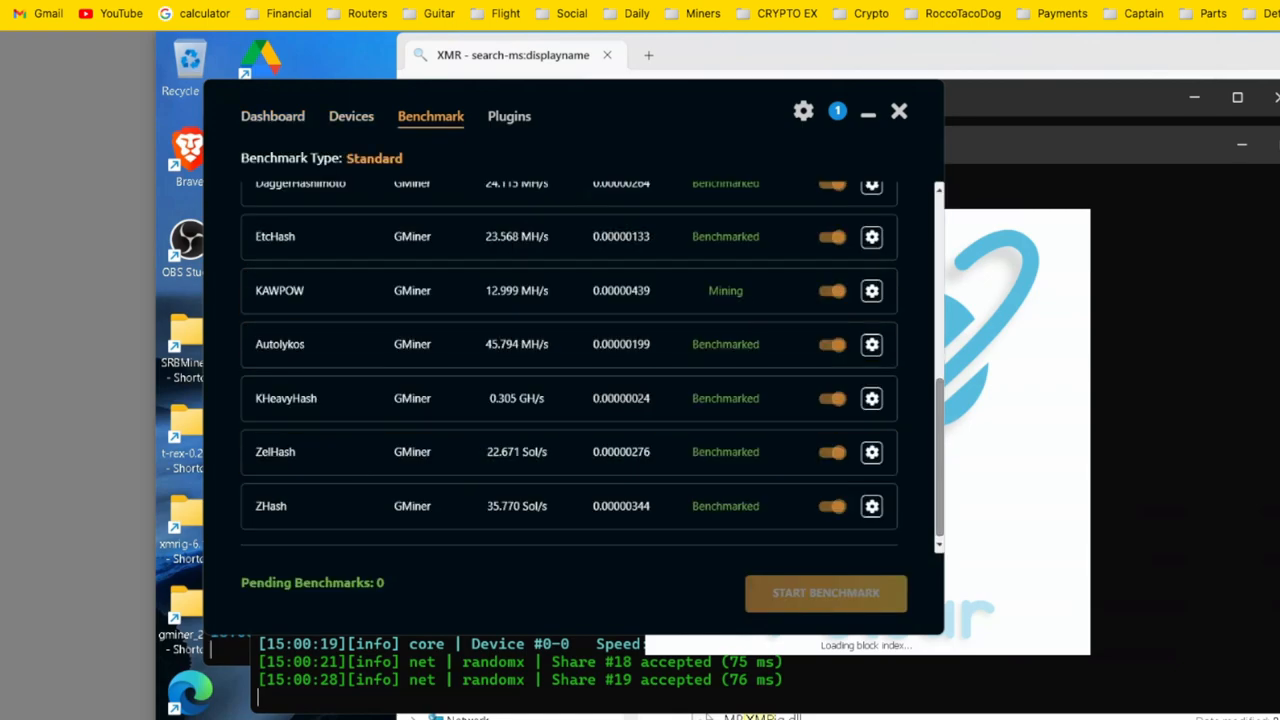
{"action": "left_click", "coordinate": [351, 116]}
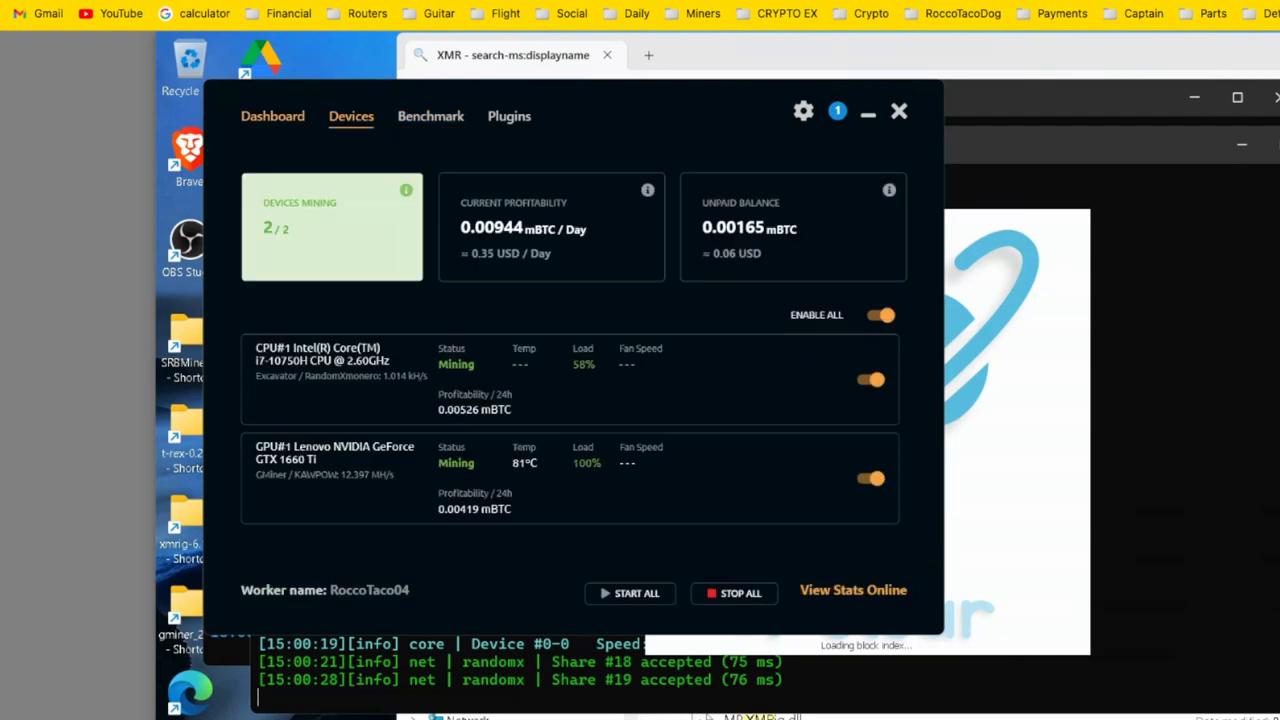
{"action": "left_click", "coordinate": [272, 115]}
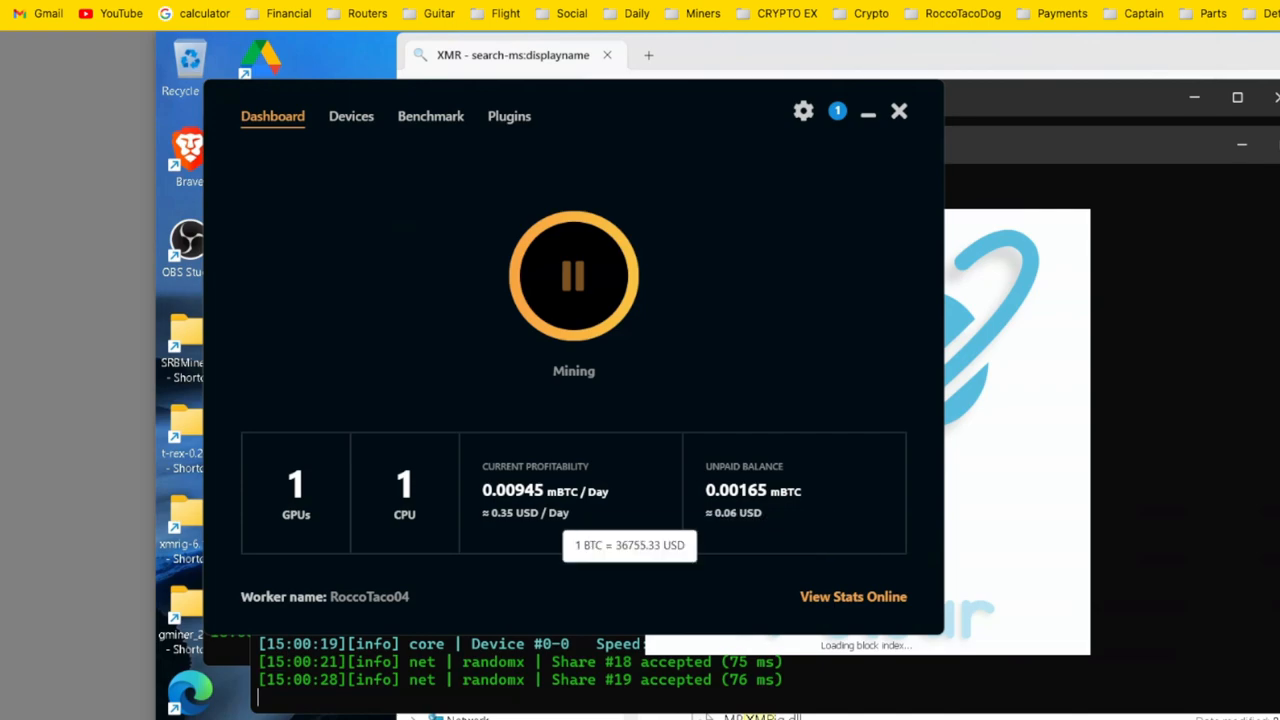
{"action": "left_click", "coordinate": [351, 116]}
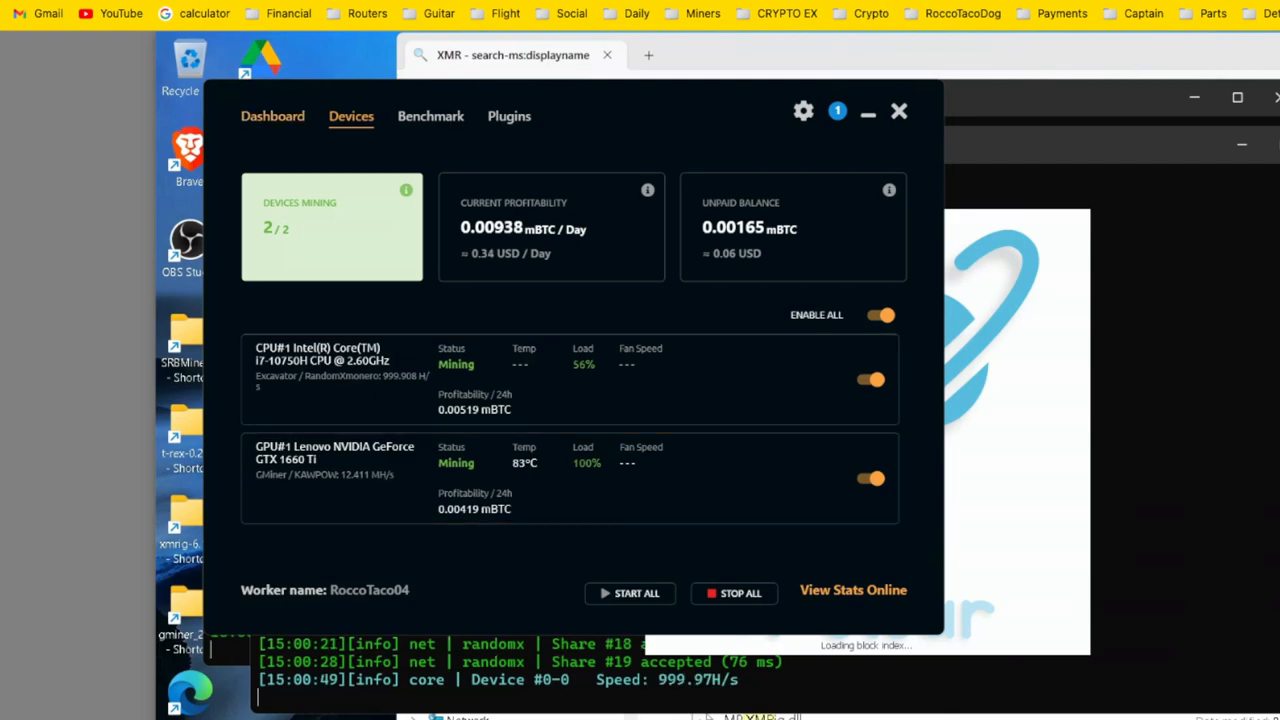
{"action": "left_click", "coordinate": [272, 116]}
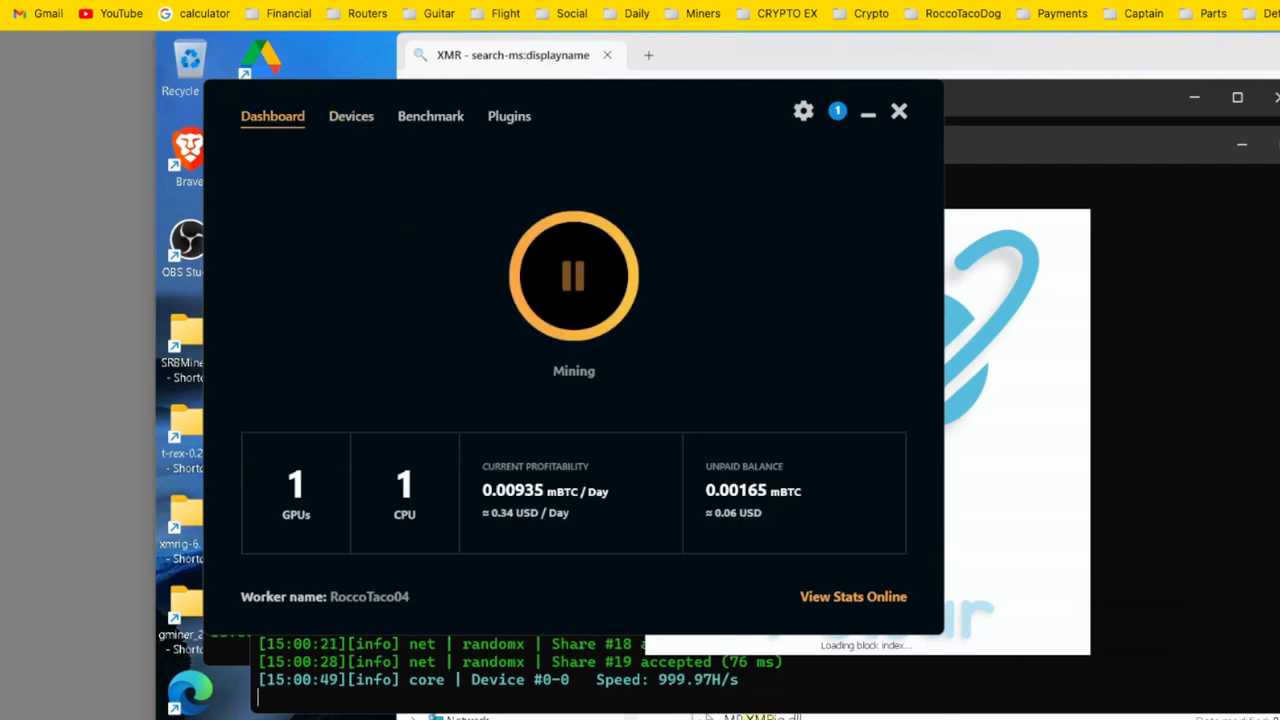